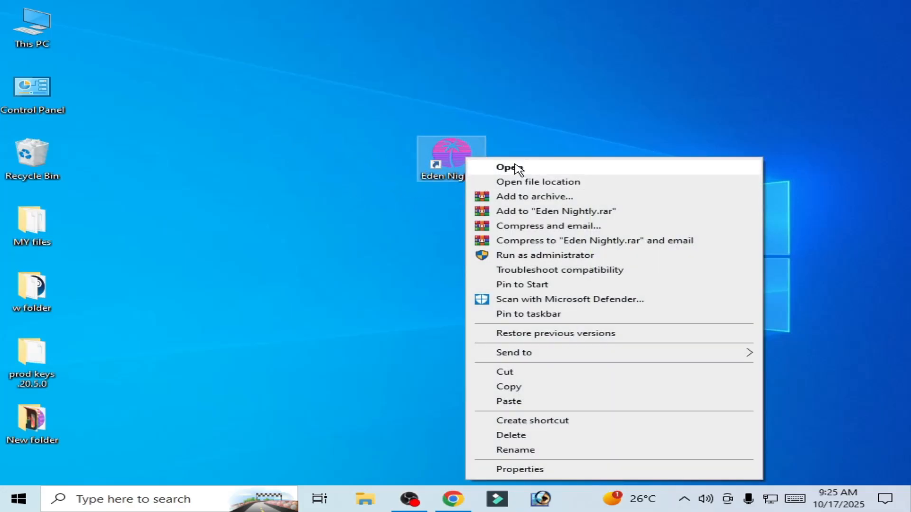
Launch Eden Nightly from the desktop, triggering the Orphaned Profiles Detected warning
{"action": "left_click", "coordinate": [506, 167]}
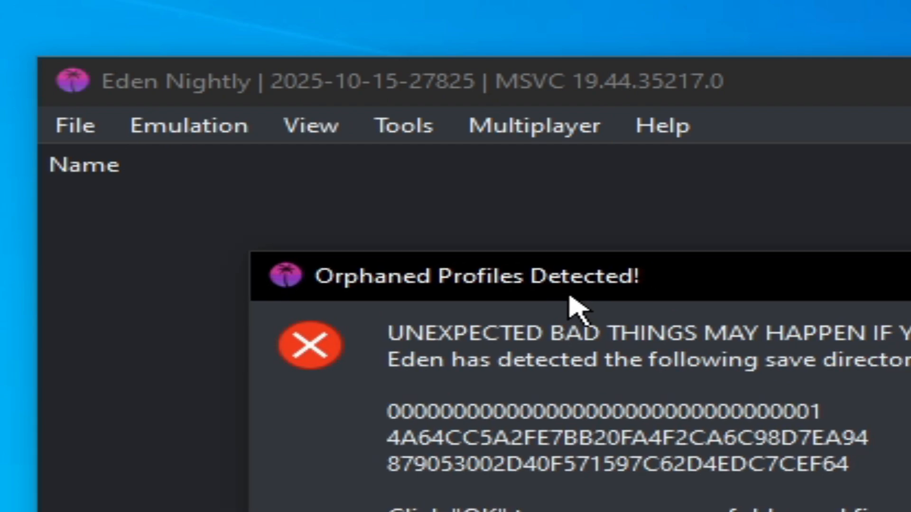
{"action": "mouse_move", "coordinate": [586, 307]}
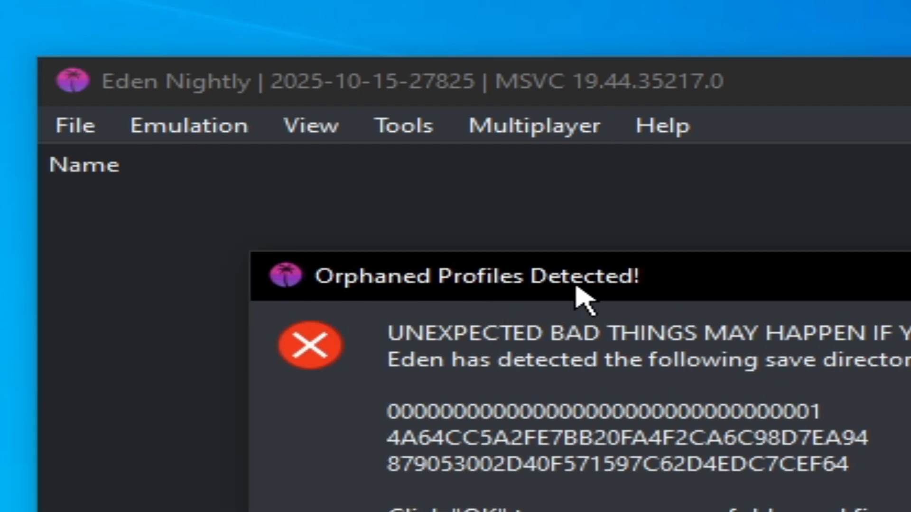
{"action": "mouse_move", "coordinate": [750, 358]}
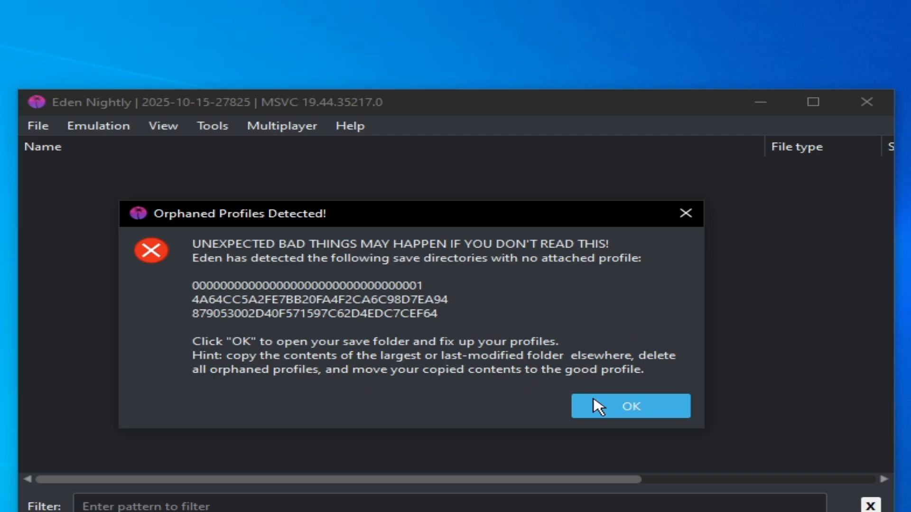
Acknowledge the warning and create 'New folder (2)' on the desktop for the profile backups
{"action": "left_click", "coordinate": [630, 407]}
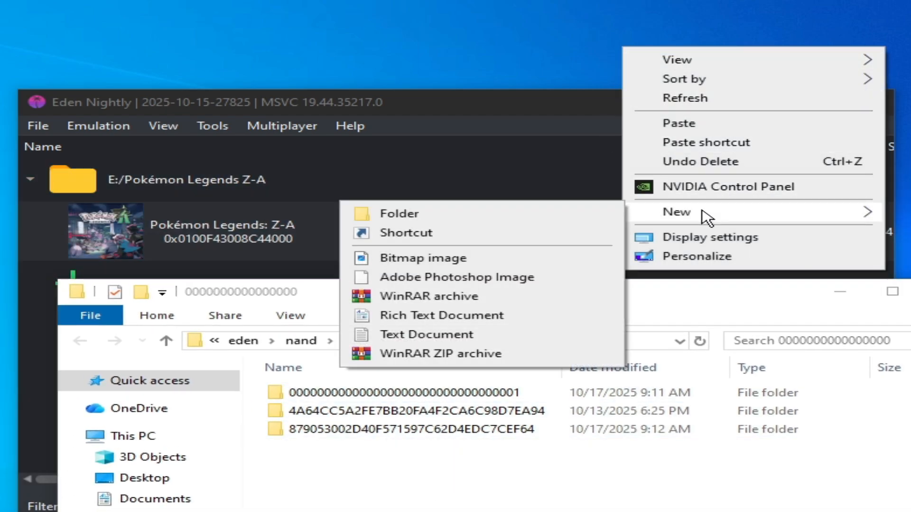
{"action": "left_click", "coordinate": [399, 213]}
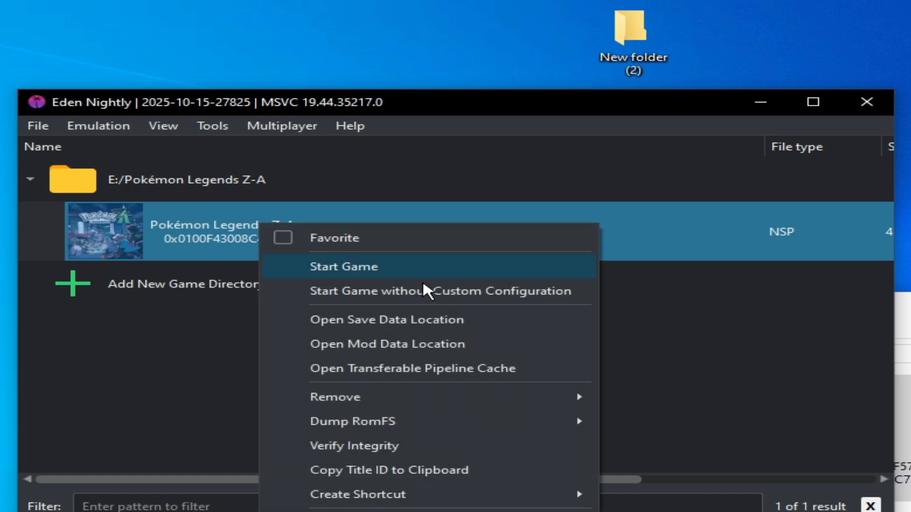
View the game's Profile Selector, dismiss it, and relaunch Eden Nightly from the desktop
{"action": "left_click", "coordinate": [343, 265]}
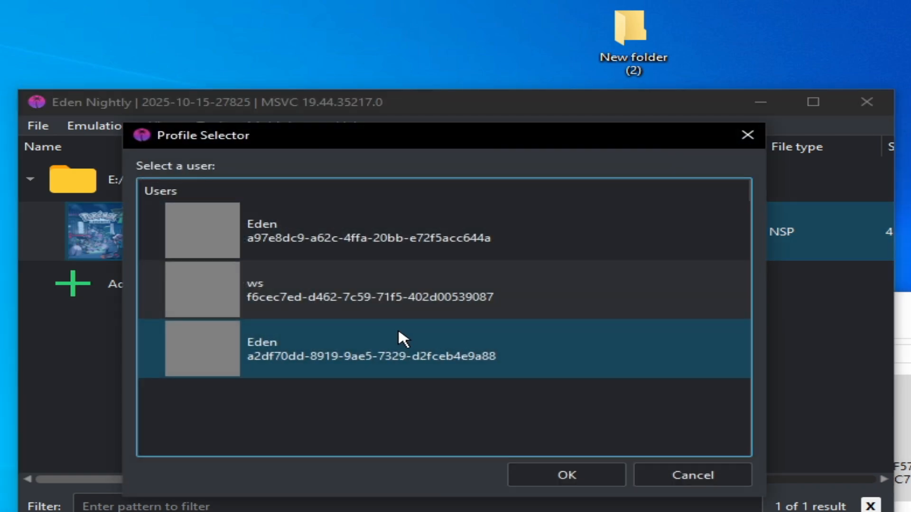
{"action": "left_click", "coordinate": [566, 475]}
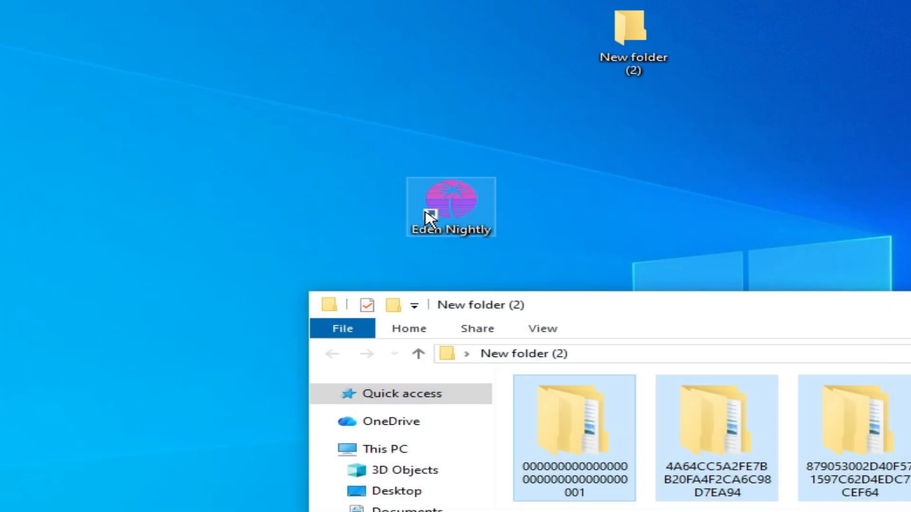
{"action": "double_click", "coordinate": [450, 208]}
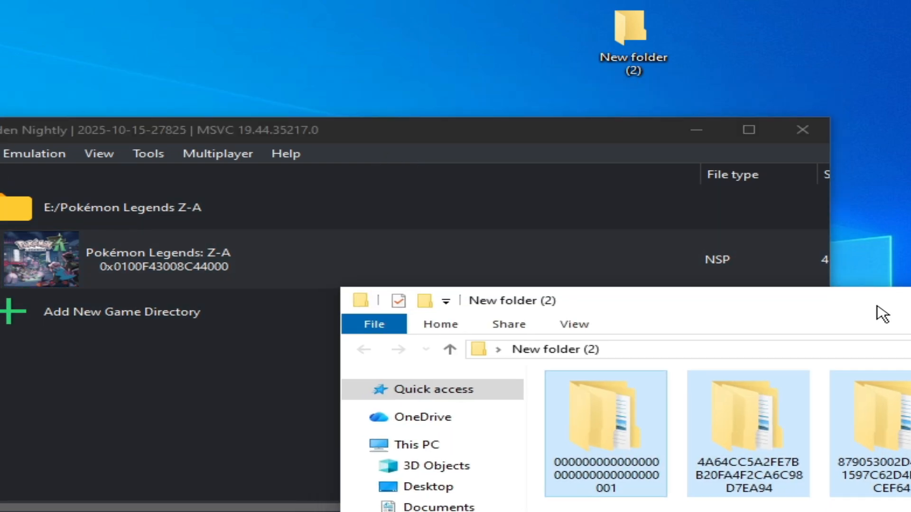
Locate the backed-up main save inside 000...001 > 0100F43008C44000
{"action": "left_click", "coordinate": [197, 259]}
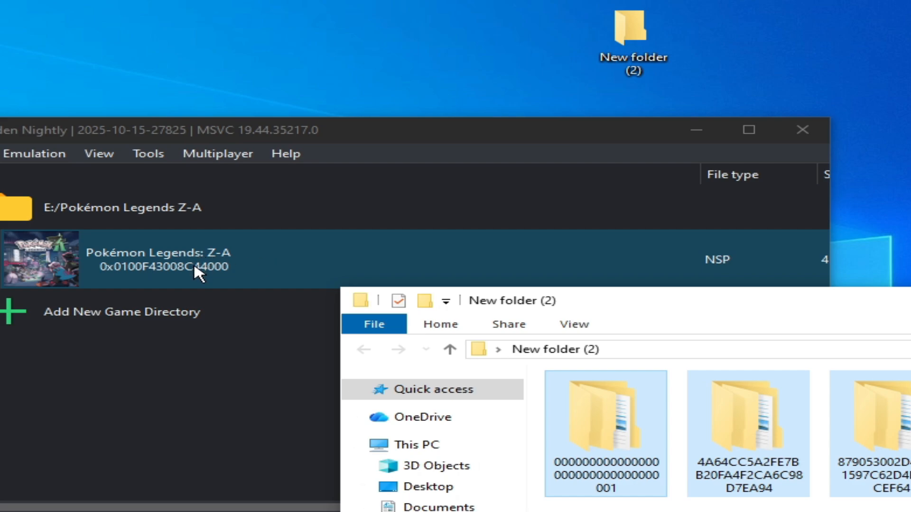
{"action": "mouse_move", "coordinate": [231, 283]}
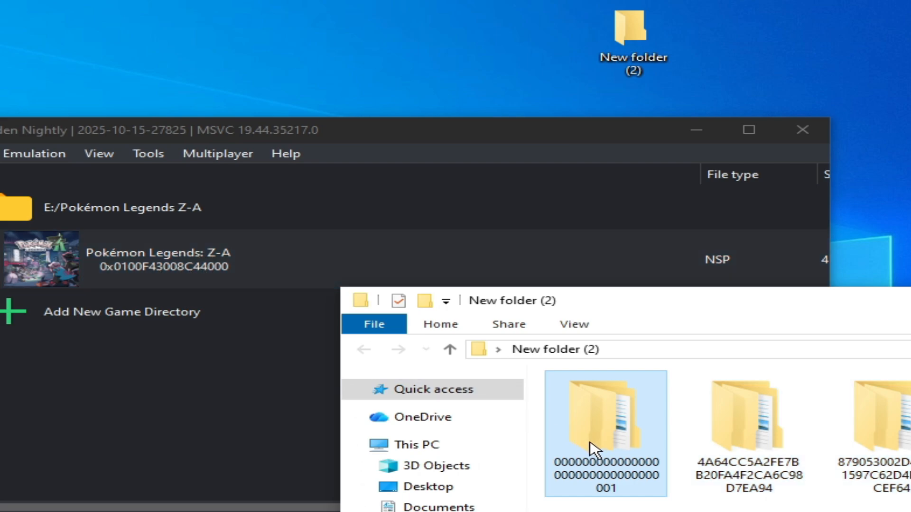
{"action": "double_click", "coordinate": [604, 430]}
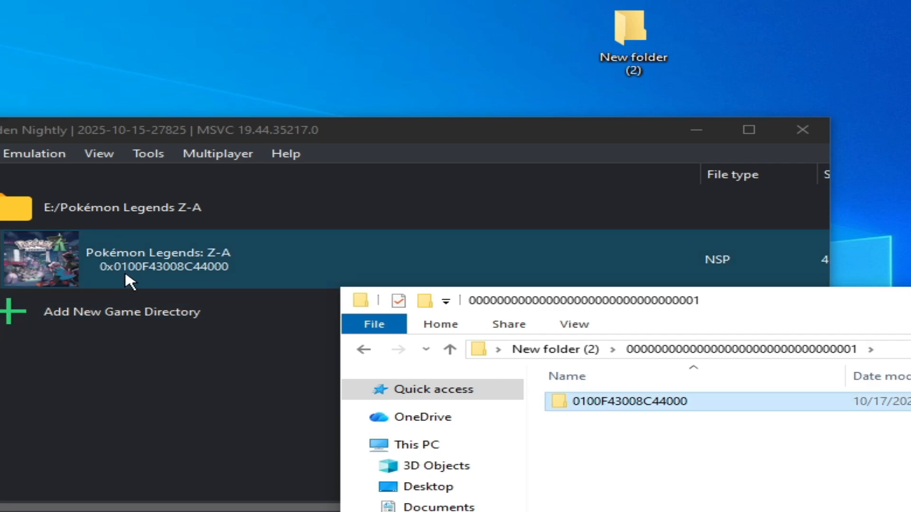
{"action": "mouse_move", "coordinate": [493, 380]}
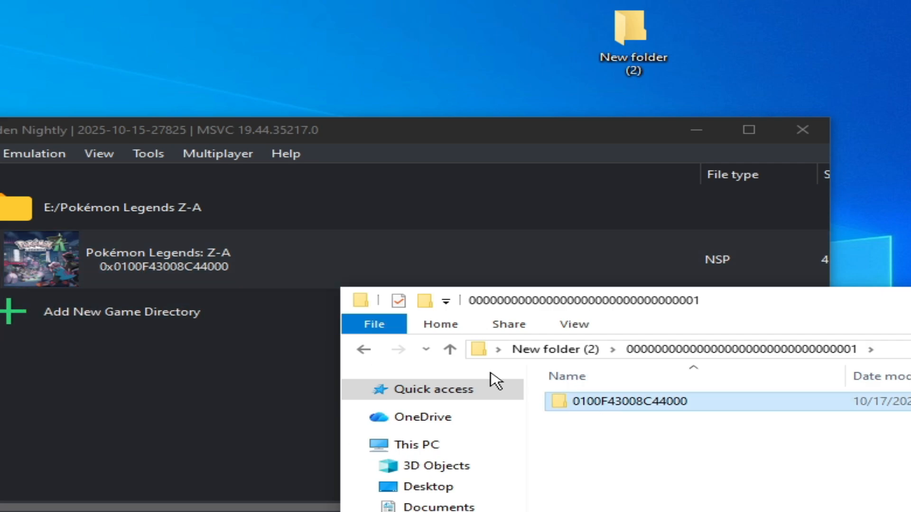
{"action": "mouse_move", "coordinate": [654, 413]}
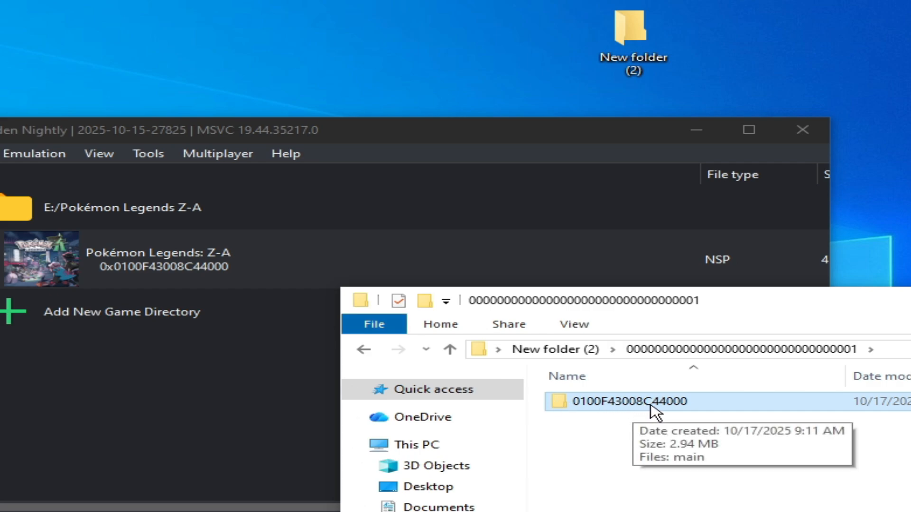
{"action": "mouse_move", "coordinate": [625, 411]}
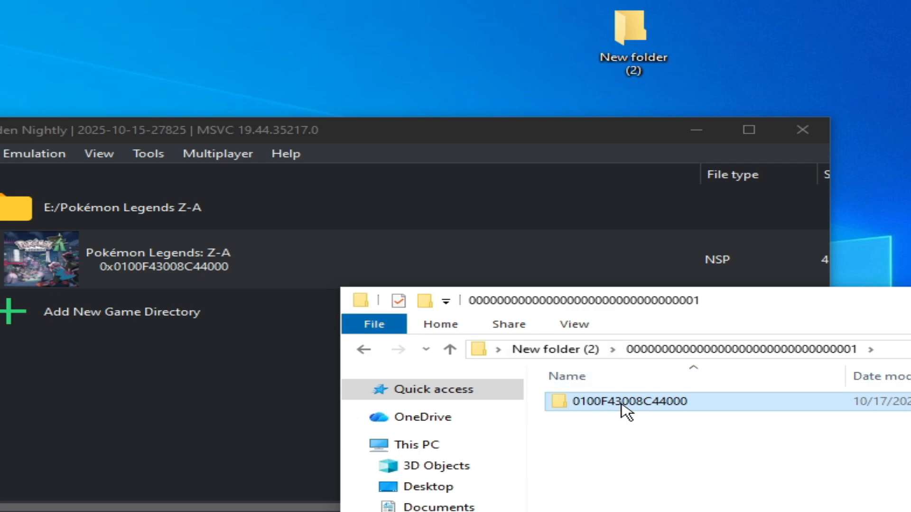
{"action": "double_click", "coordinate": [629, 401]}
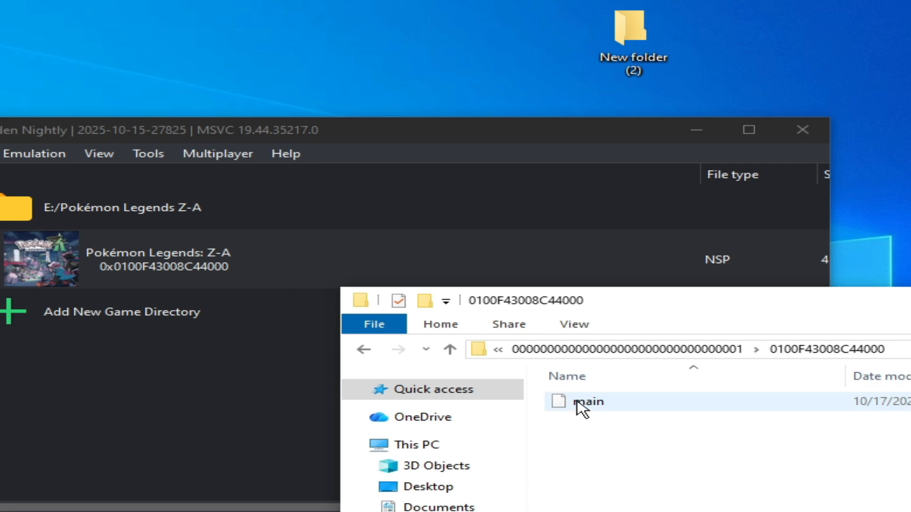
Open Pokémon Legends Z-A's save data location for the first Eden profile
{"action": "right_click", "coordinate": [145, 259]}
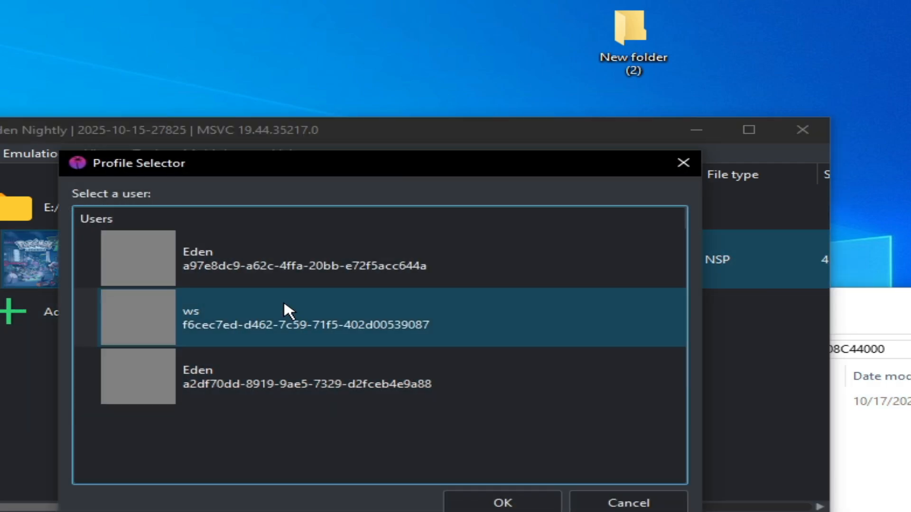
{"action": "left_click", "coordinate": [302, 258]}
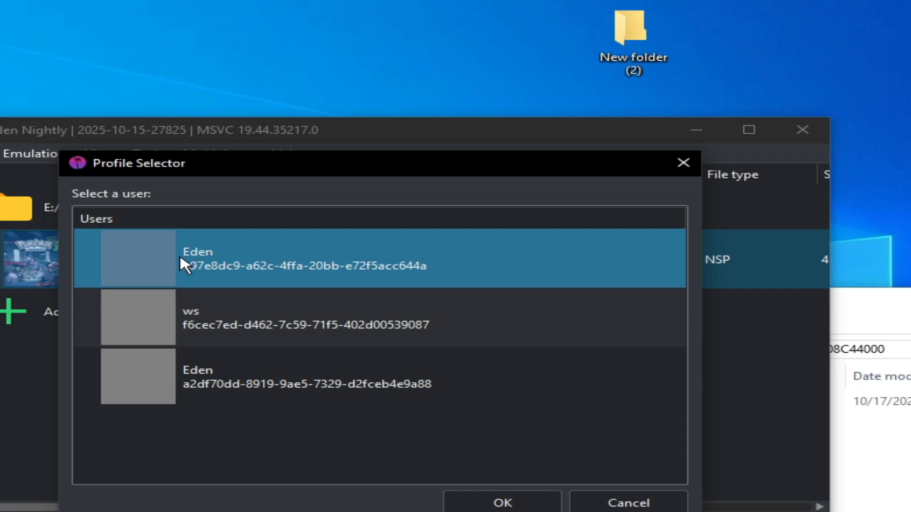
{"action": "left_click", "coordinate": [501, 503]}
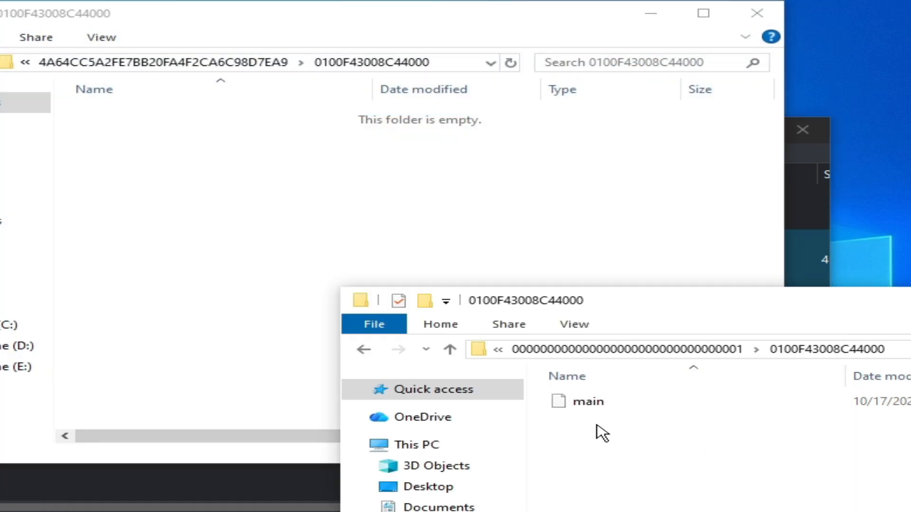
Move the main save file into the empty 0100F43008C44000 save folder
{"action": "right_click", "coordinate": [587, 402]}
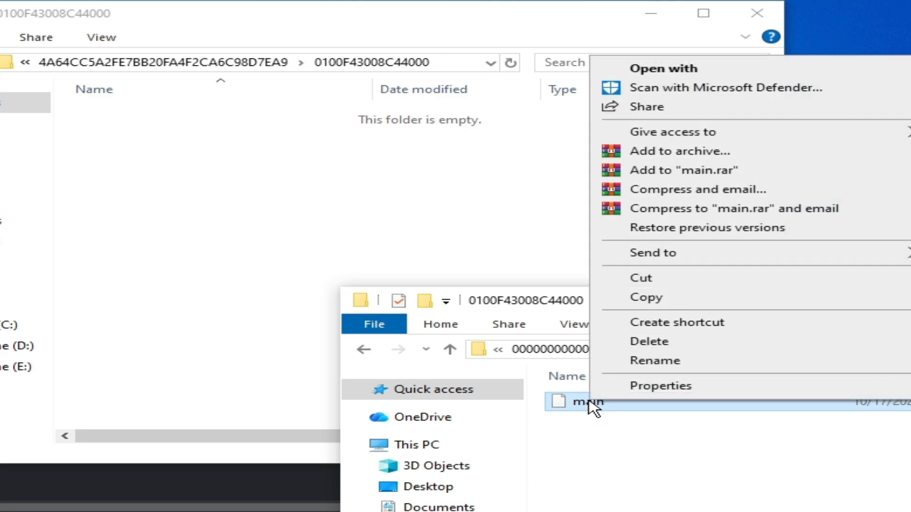
{"action": "right_click", "coordinate": [261, 192]}
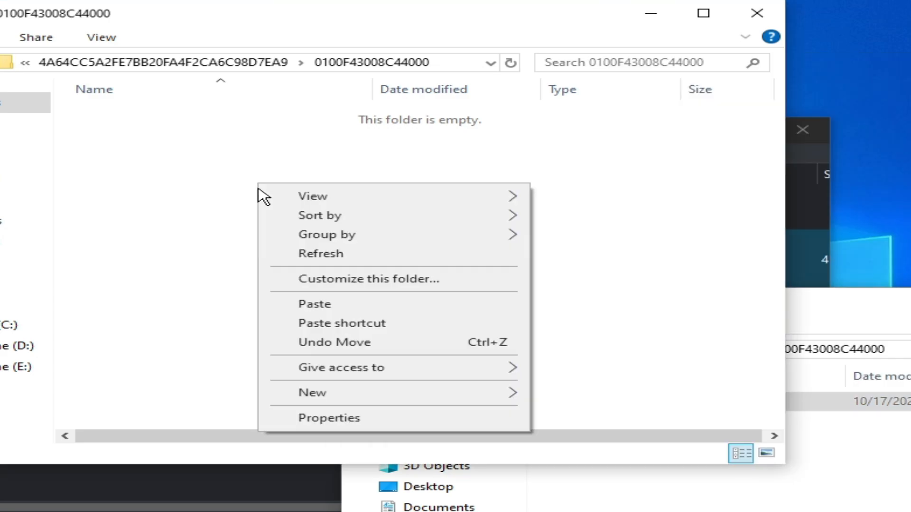
{"action": "left_click", "coordinate": [314, 303]}
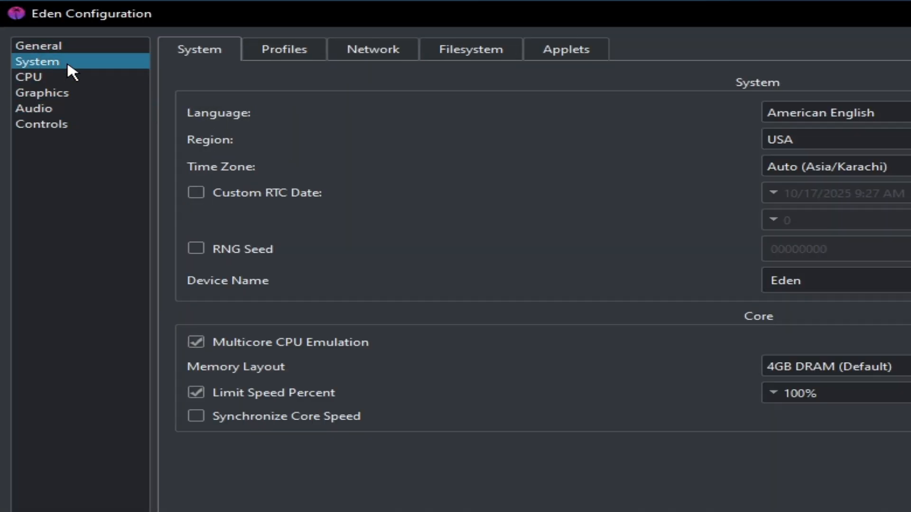
Remove the ws profile and the duplicate Eden profile under System > Profiles
{"action": "left_click", "coordinate": [284, 49]}
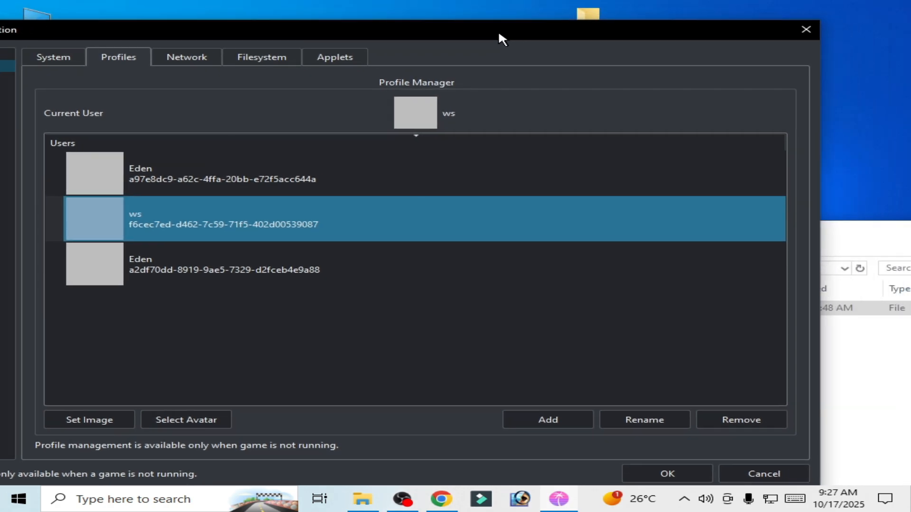
{"action": "left_click", "coordinate": [741, 420]}
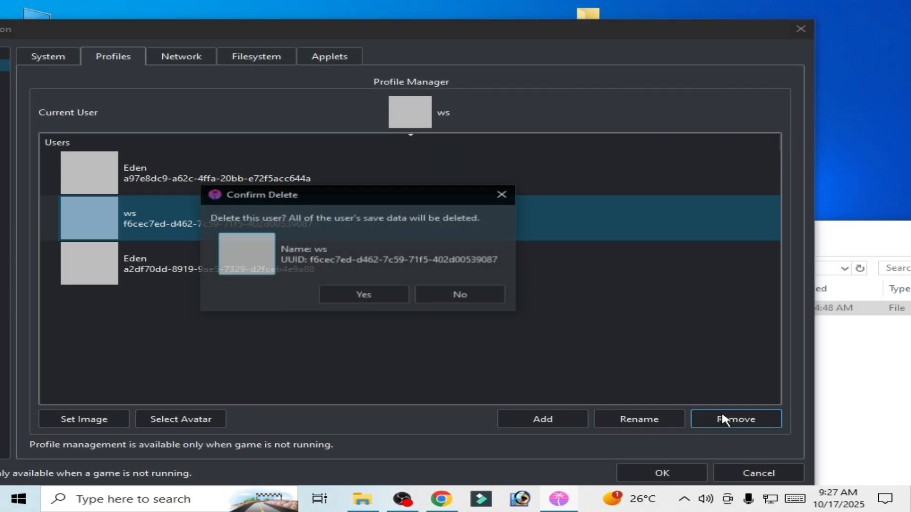
{"action": "left_click", "coordinate": [362, 294]}
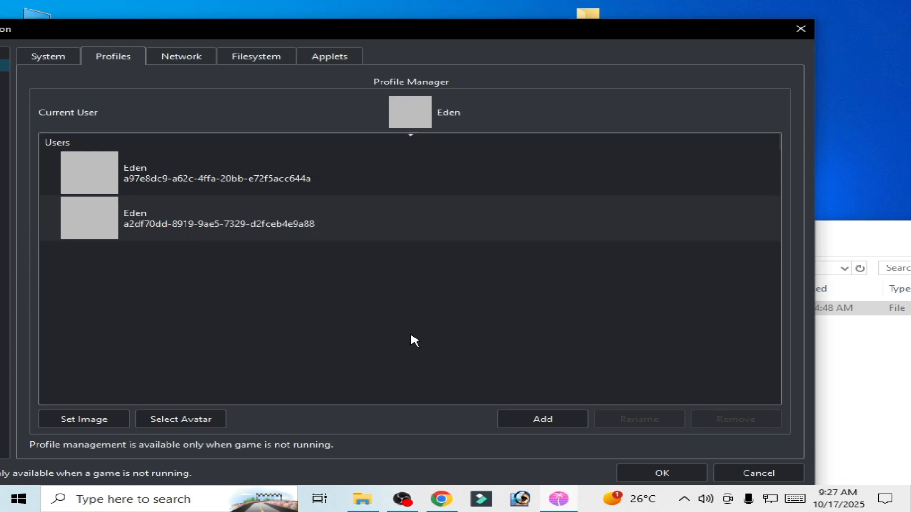
{"action": "left_click", "coordinate": [408, 219]}
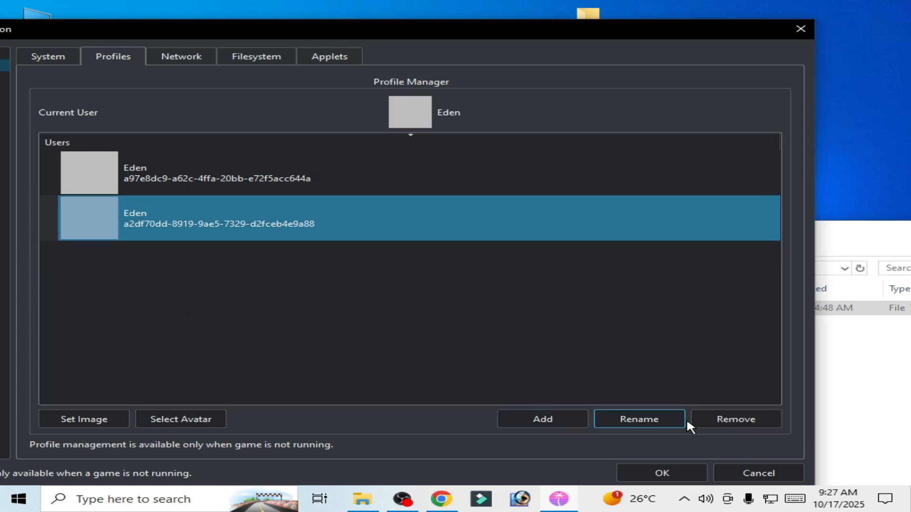
{"action": "left_click", "coordinate": [735, 418]}
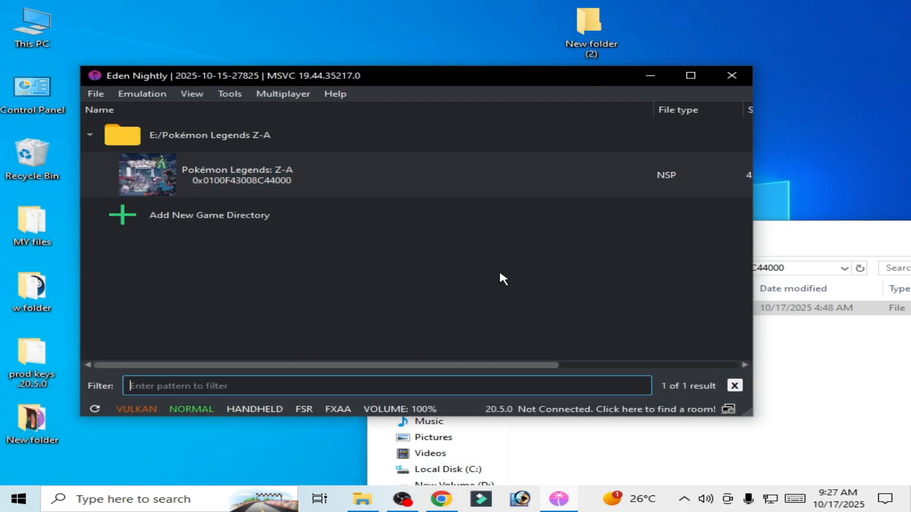
Inspect the 4A64CC... backup's 010095F0244DE000 title folder, then bring up Start Game for Pokémon Legends Z-A
{"action": "left_click", "coordinate": [237, 175]}
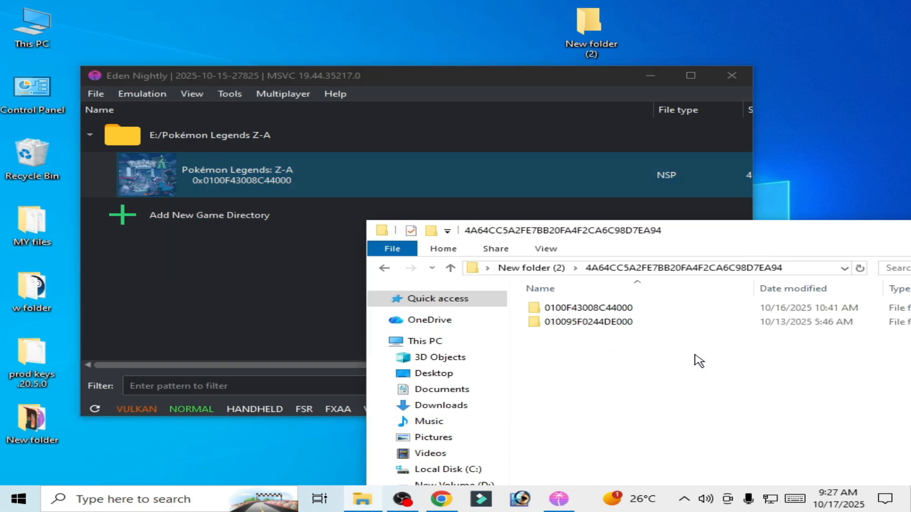
{"action": "mouse_move", "coordinate": [633, 334]}
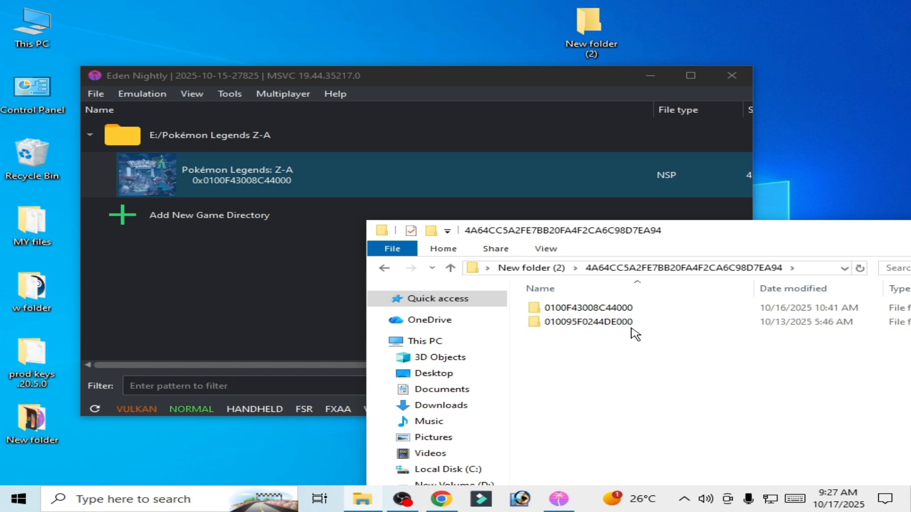
{"action": "mouse_move", "coordinate": [584, 322]}
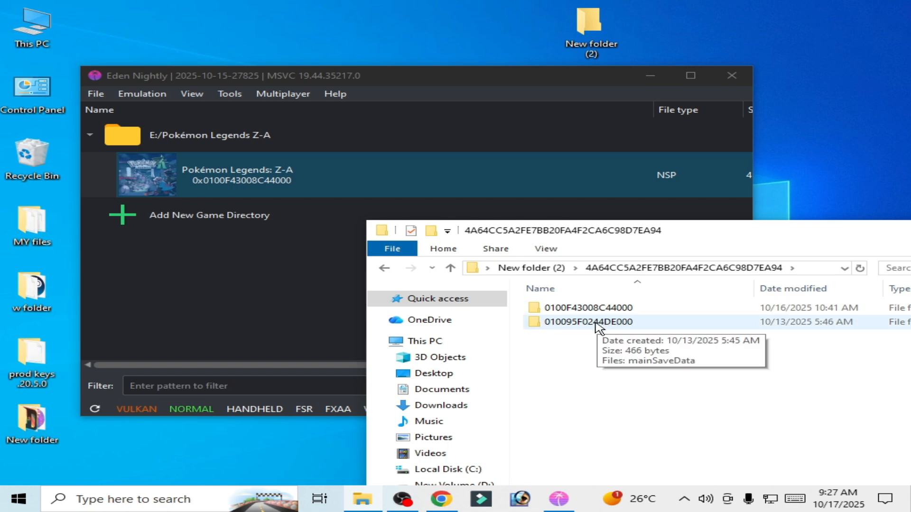
{"action": "double_click", "coordinate": [588, 321]}
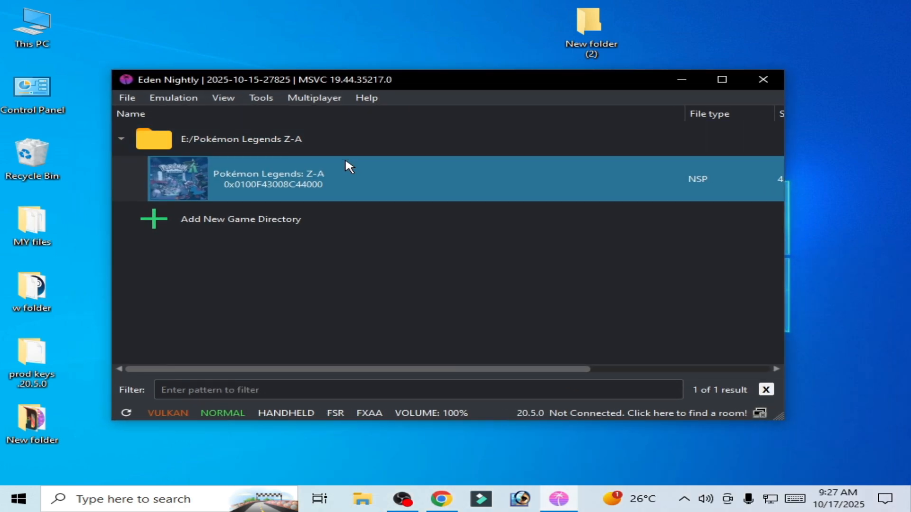
{"action": "right_click", "coordinate": [267, 178]}
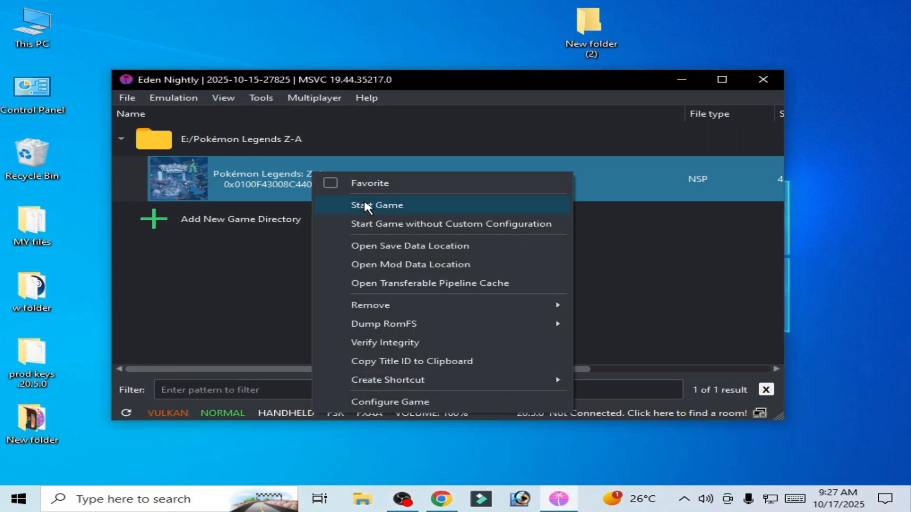